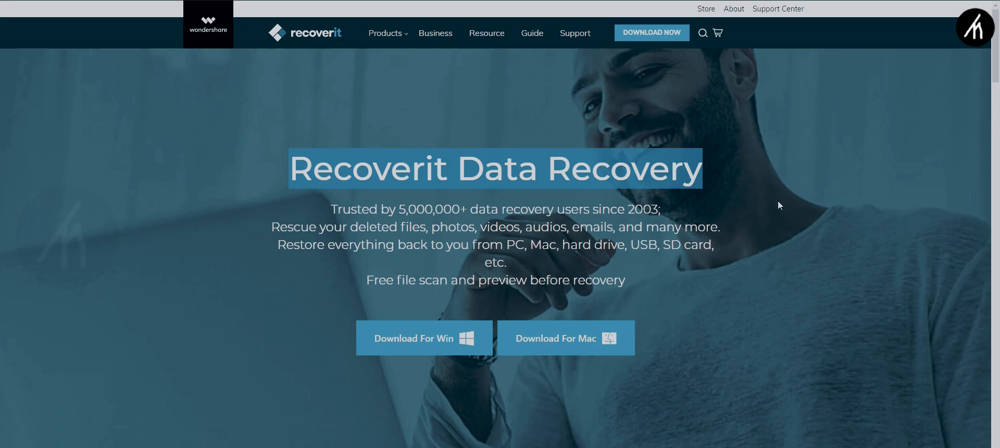
Scroll down the Recoverit product page to 'Your Data Security and Our Recovery Capability'.
scroll(down, 3)
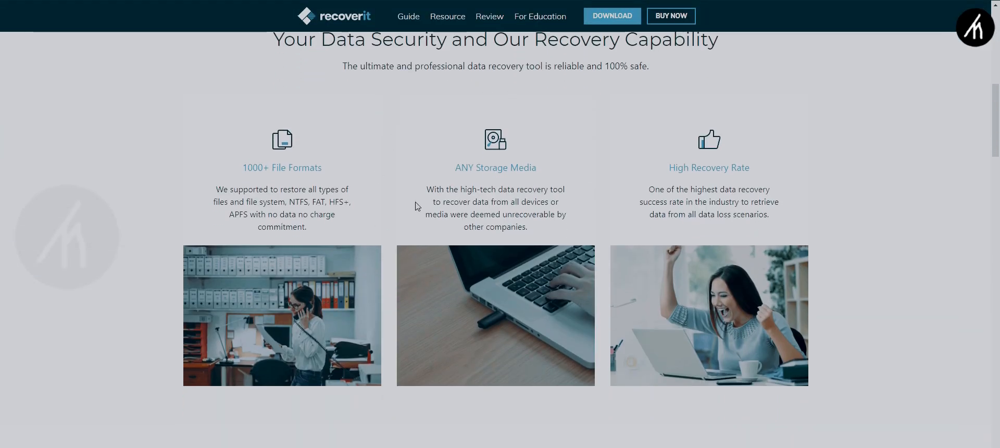
scroll(down, 3)
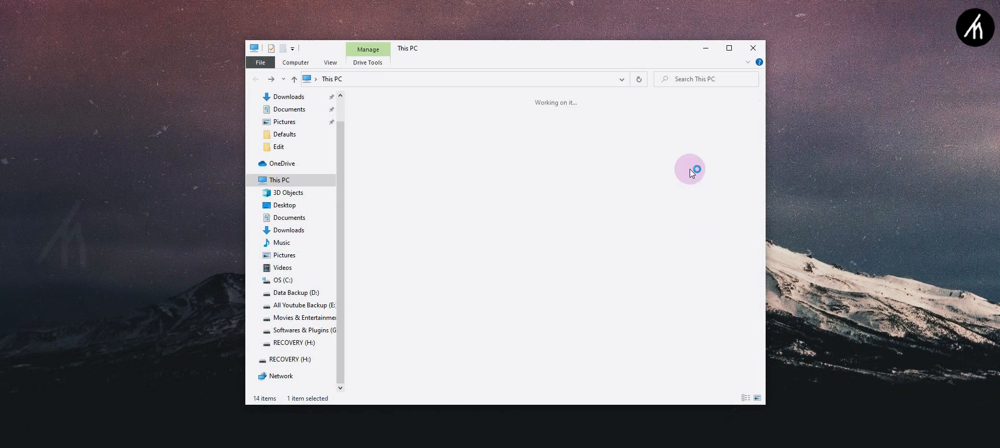
Open the RECOVERY (H:) drive and add an empty text file named 'Delete And Recover'.
double_click(294, 343)
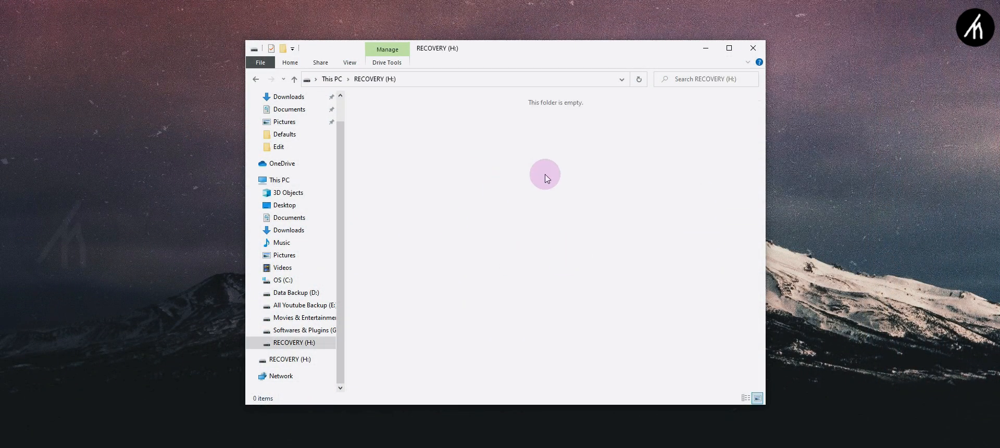
click(278, 179)
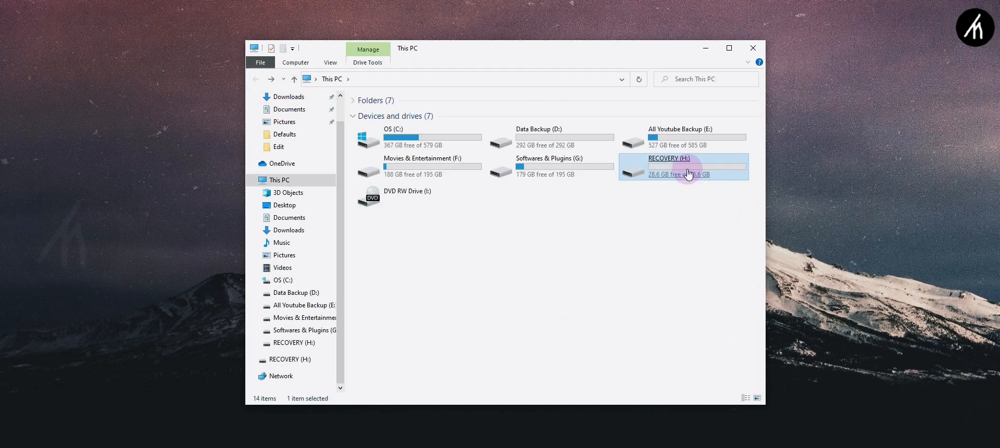
double_click(682, 166)
text(Dele)
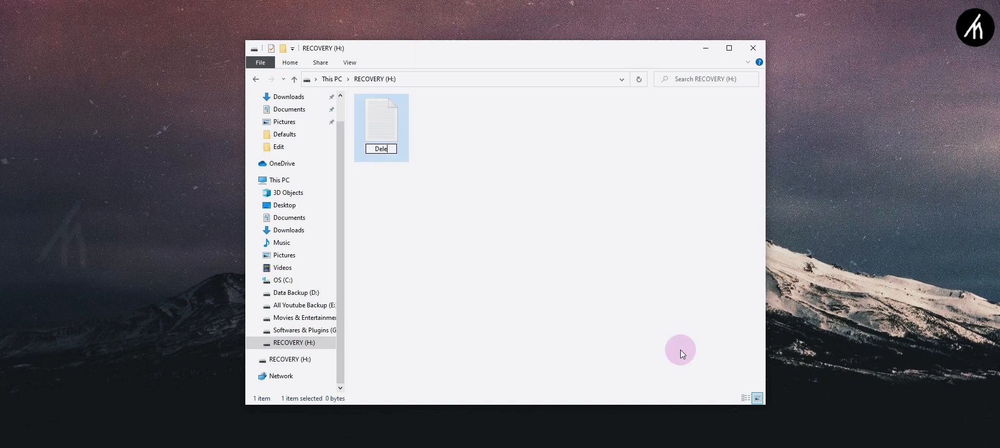
double_click(381, 116)
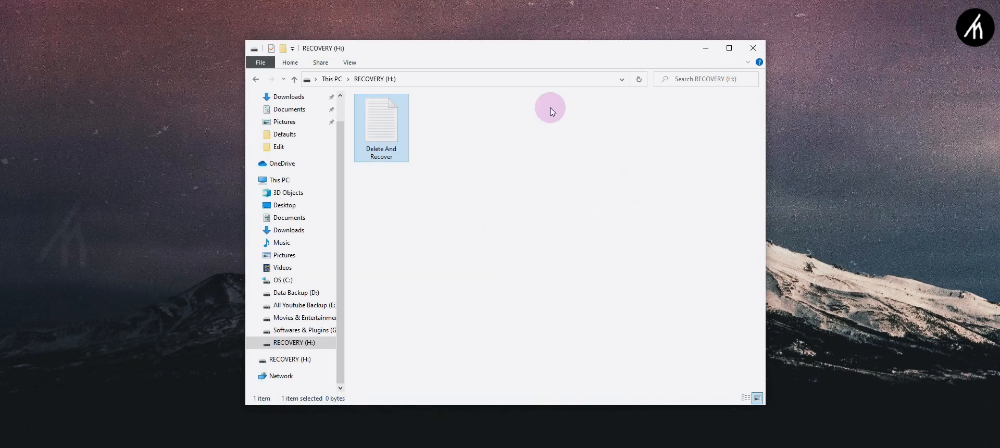
Permanently delete 'Delete And Recover' and reopen RECOVERY (H:) to confirm it's empty.
key(Delete)
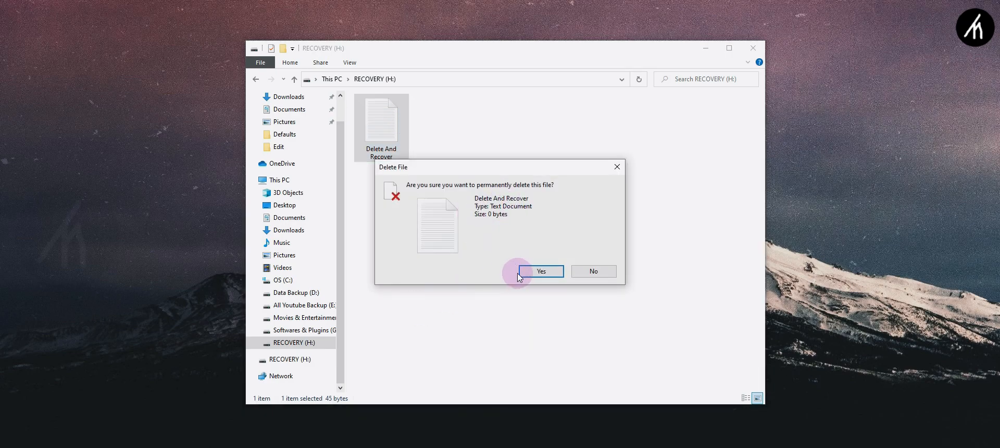
click(540, 271)
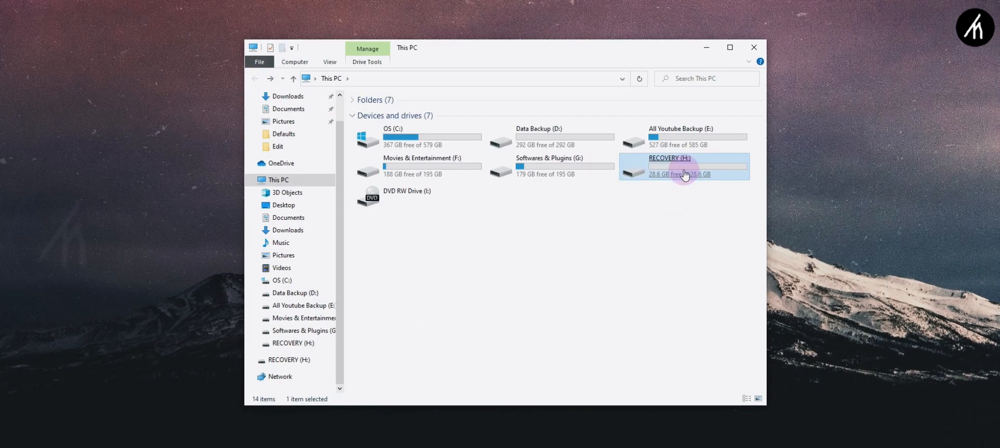
double_click(682, 167)
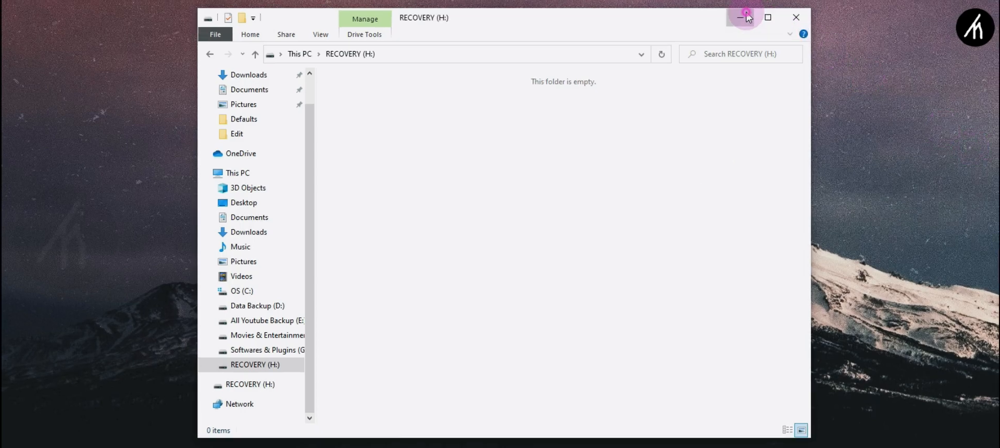